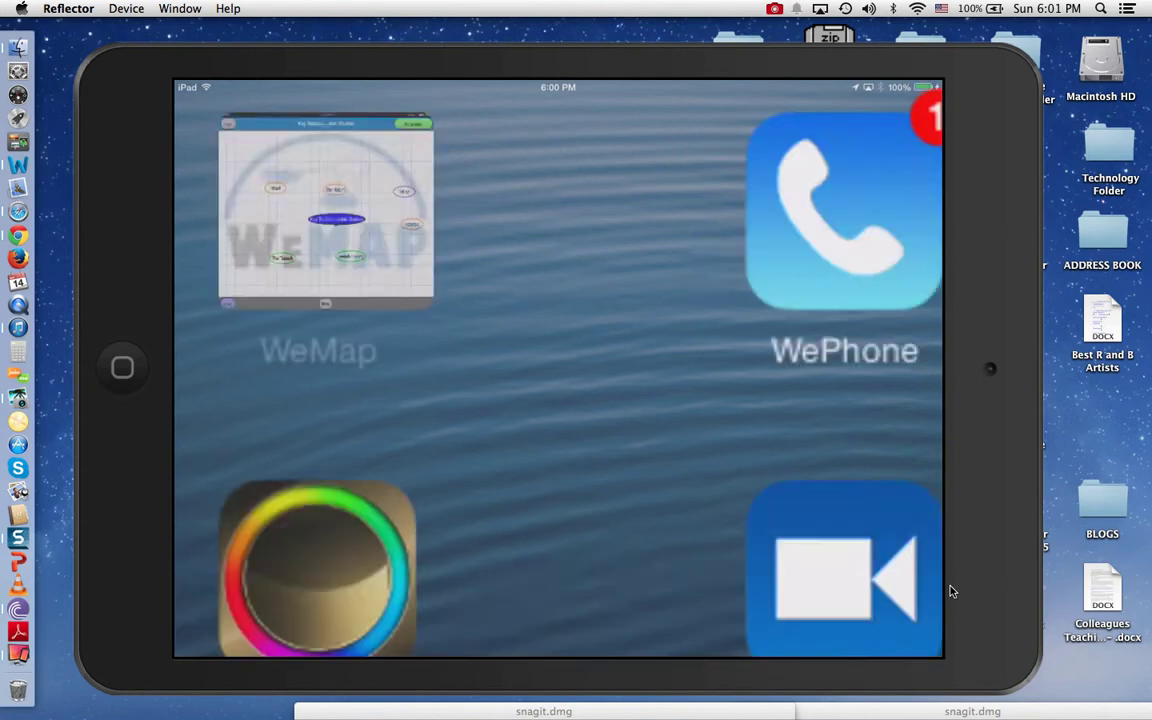
# Step: Launch WeMap on the iPad to show the 'Key Topics in Judaic Studies' map
pyautogui.click(318, 210)
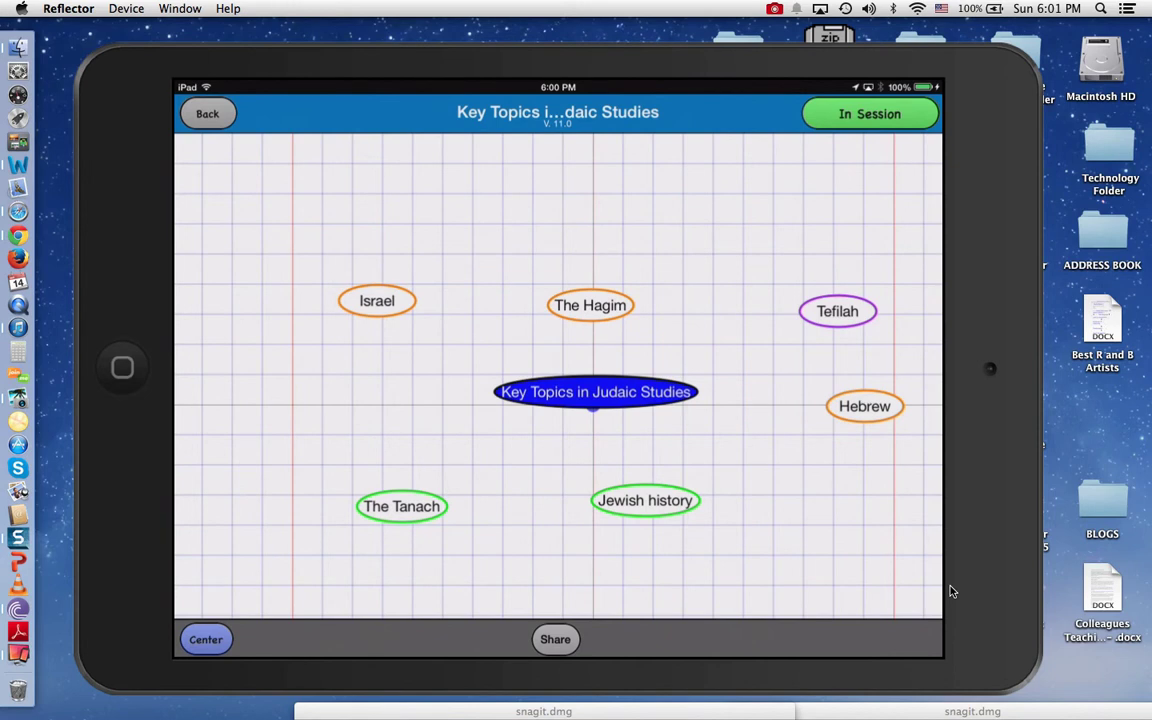
pyautogui.click(595, 391)
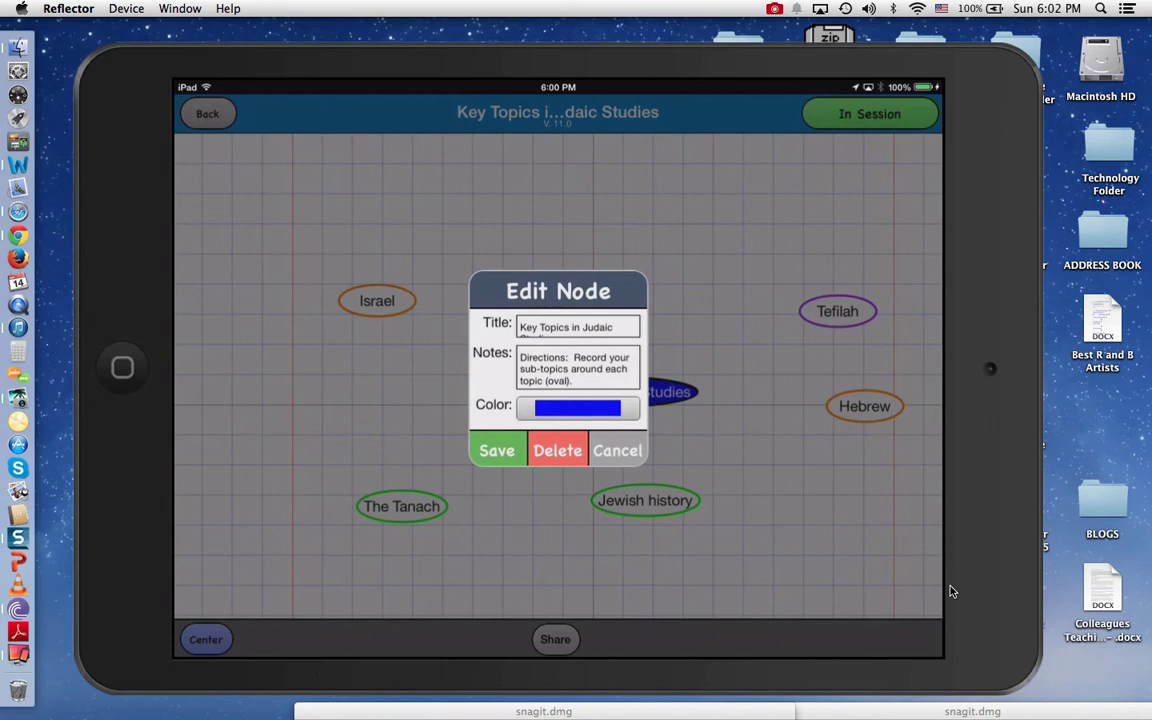
pyautogui.click(496, 450)
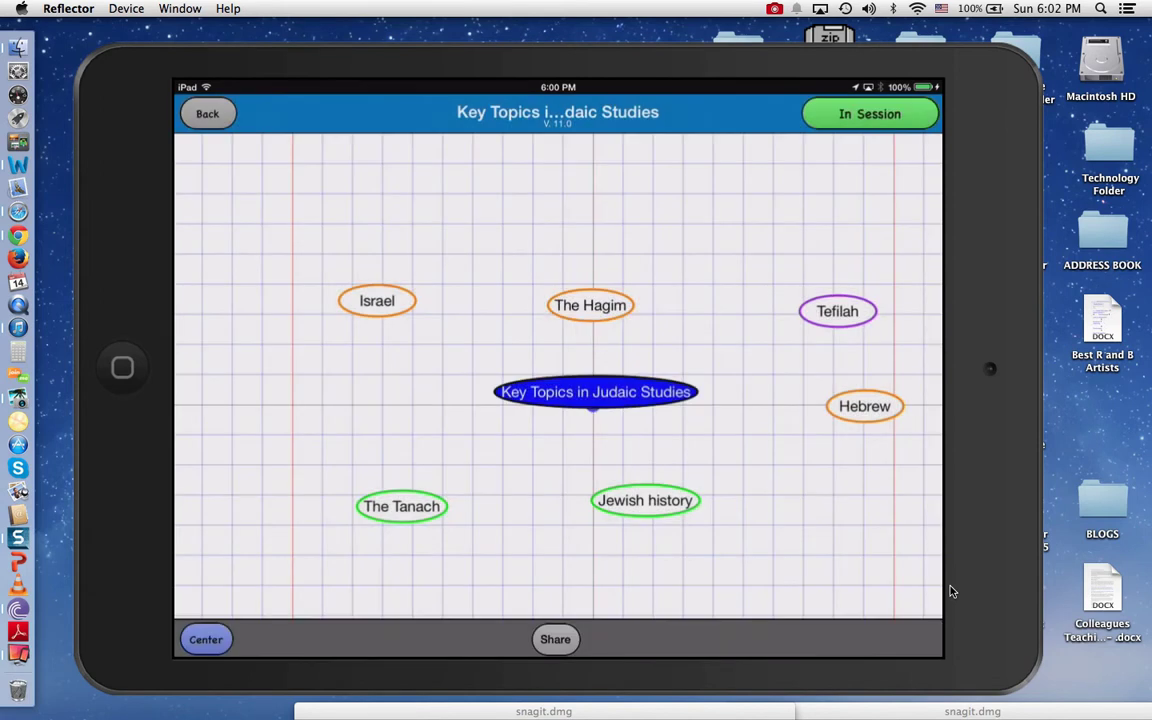
# Step: Check The Hagim's empty notes, then bring up a blank new-node form
pyautogui.doubleClick(590, 305)
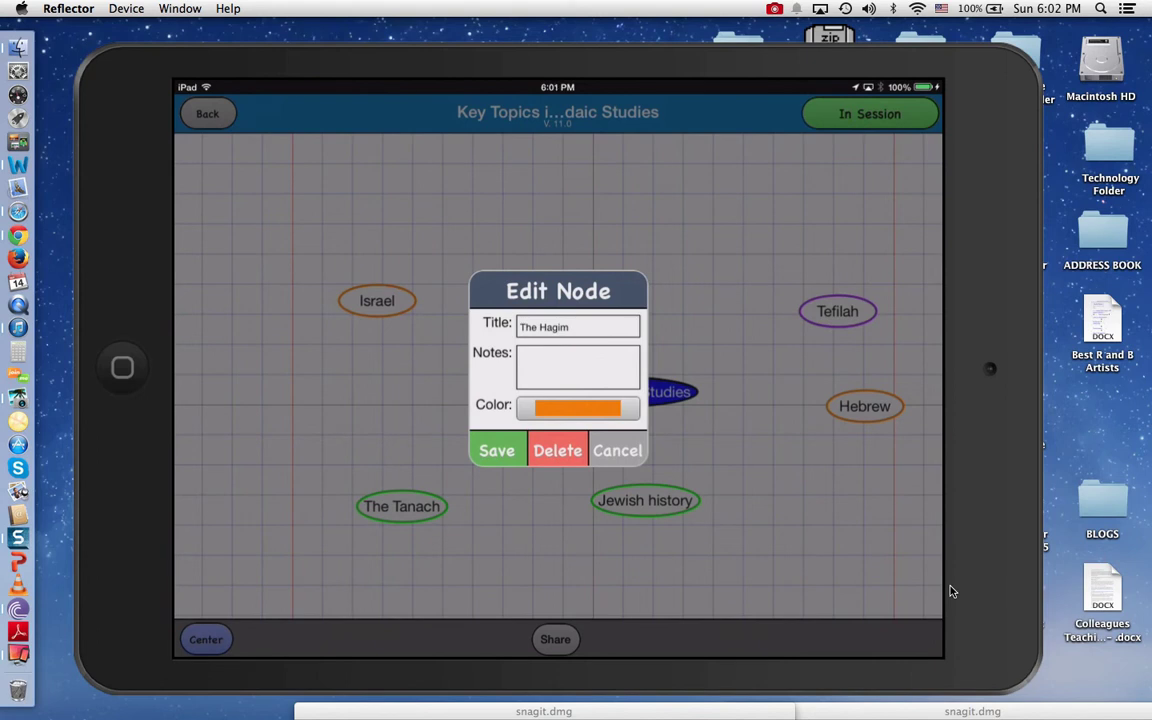
pyautogui.click(577, 367)
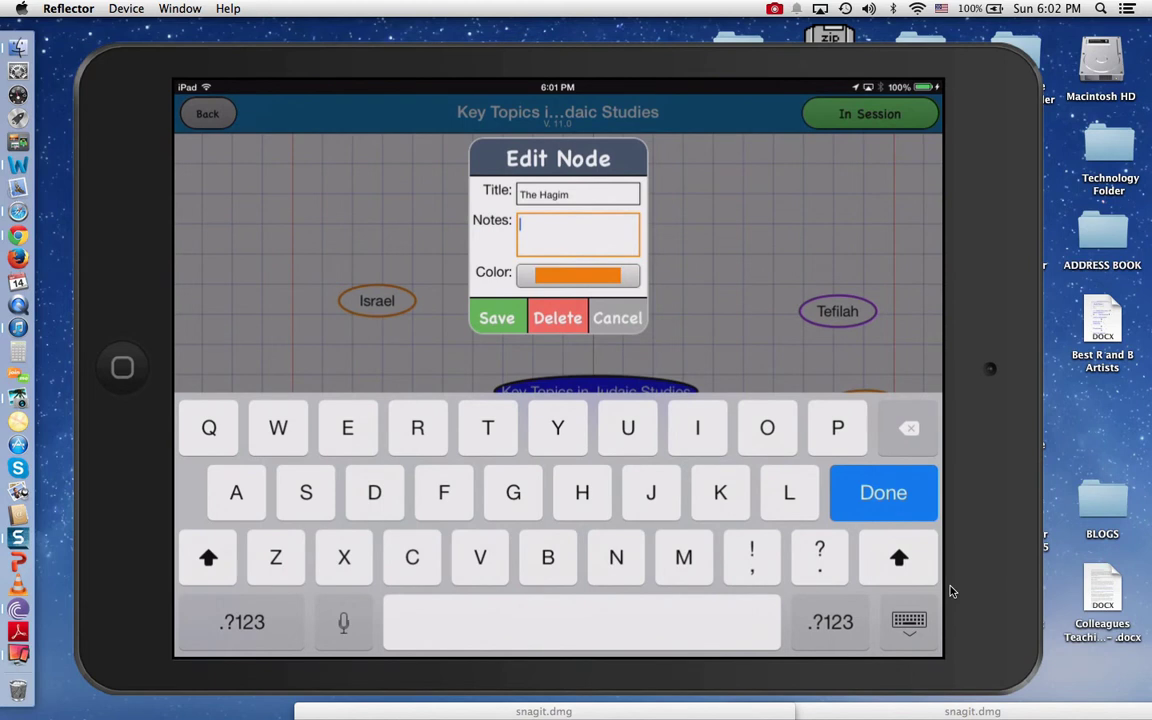
pyautogui.click(497, 317)
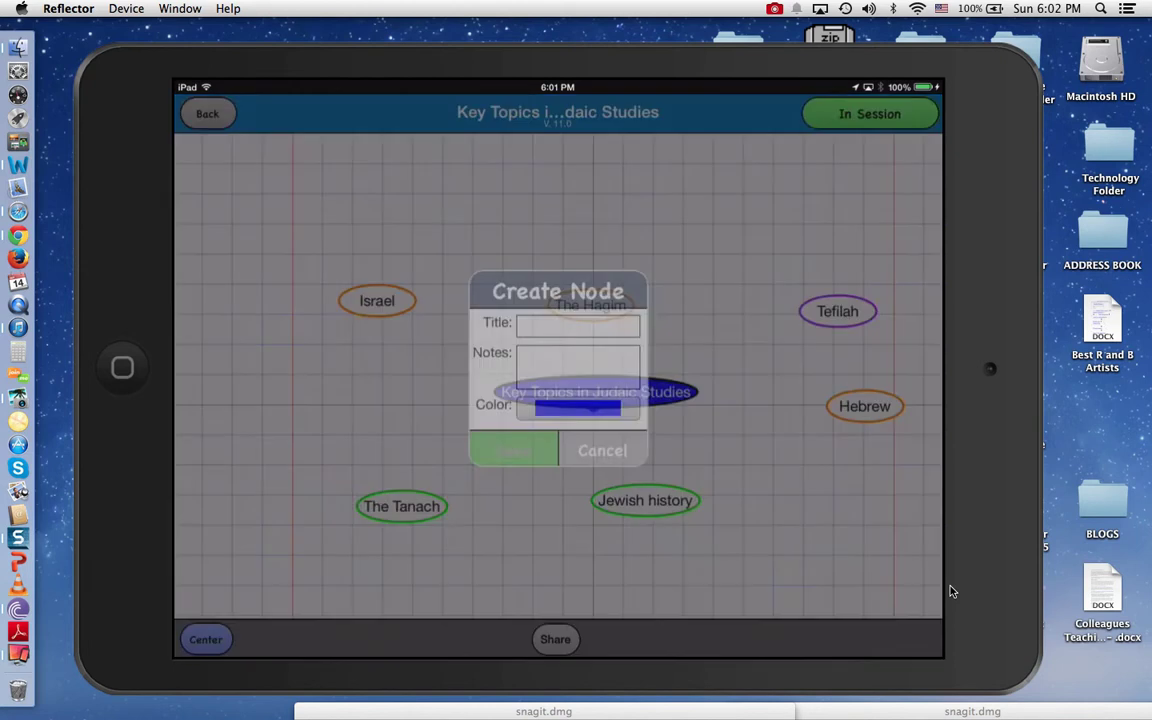
# Step: Title the new node 'Rosh Hashanah', colour it green, and save it
pyautogui.click(577, 322)
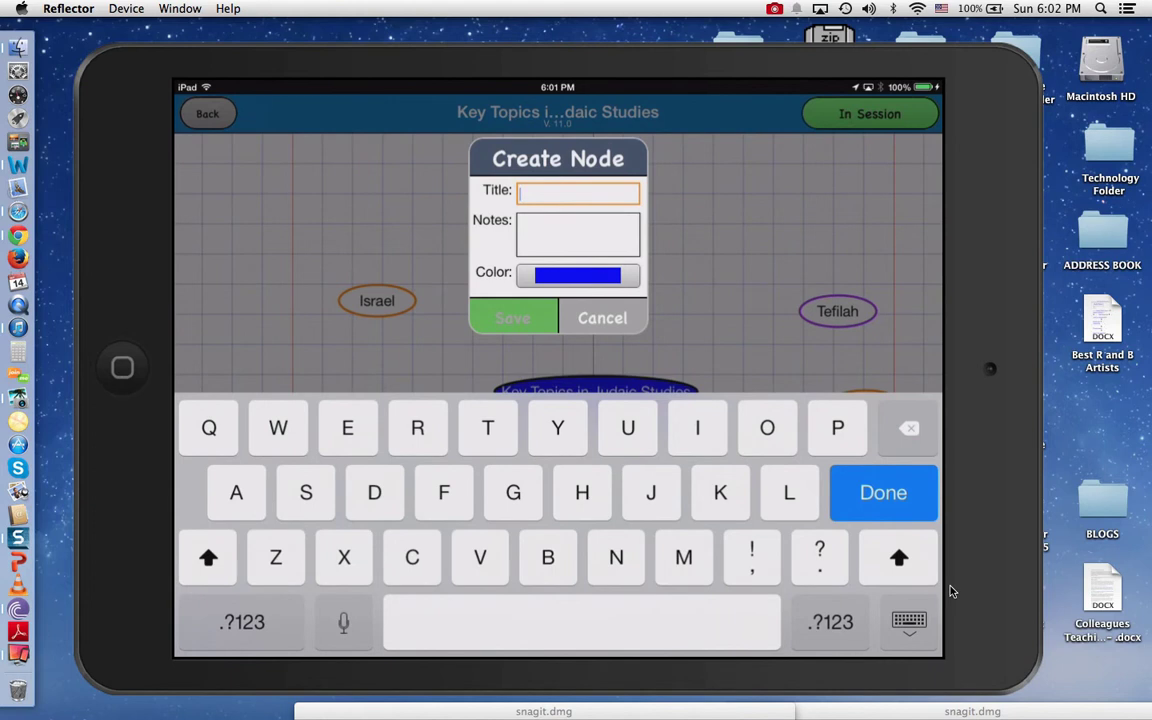
pyautogui.write('Rosh H')
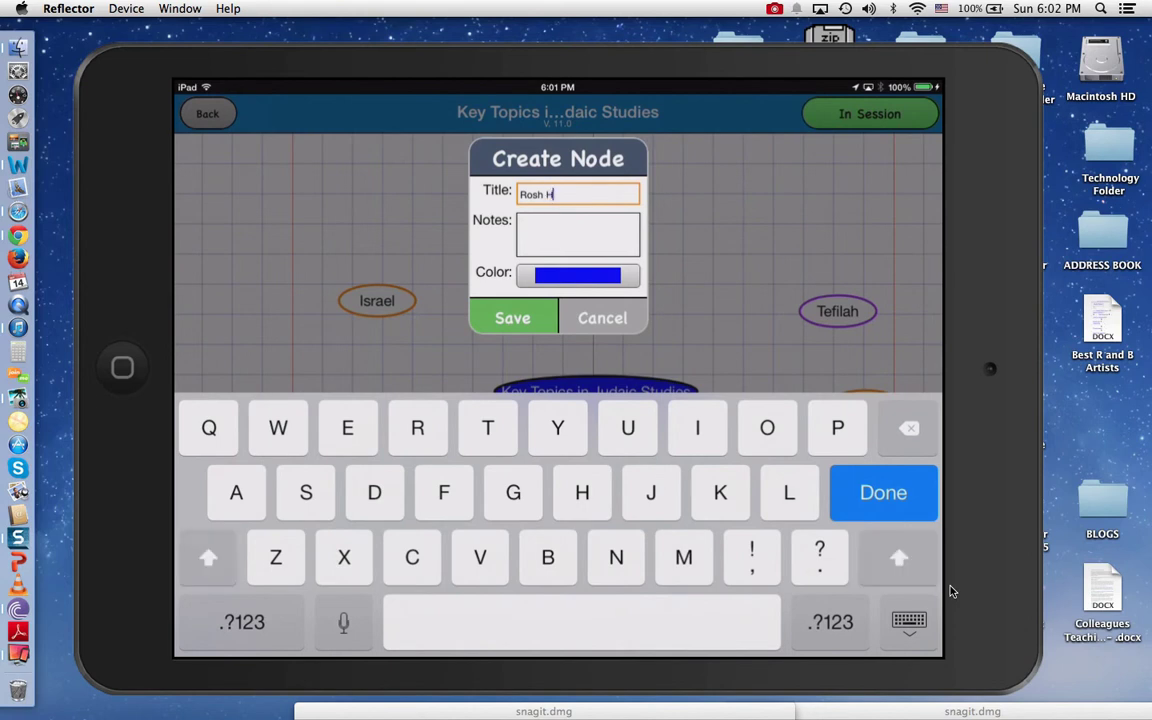
pyautogui.write('ashanah')
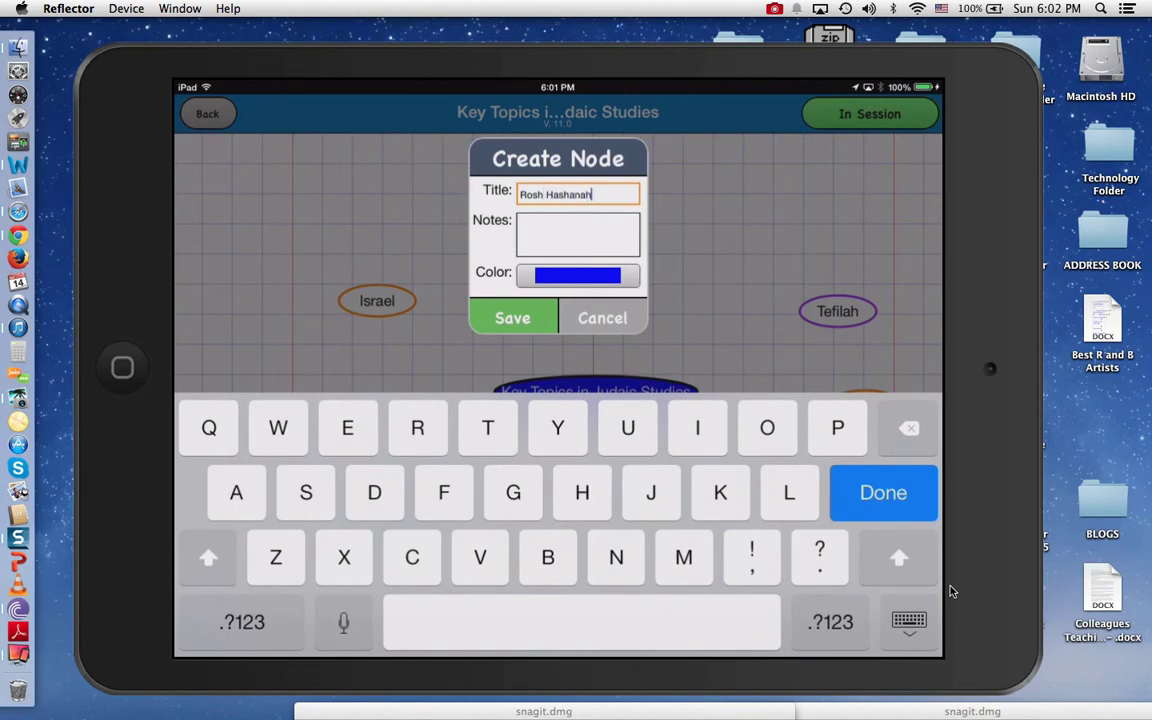
pyautogui.click(577, 274)
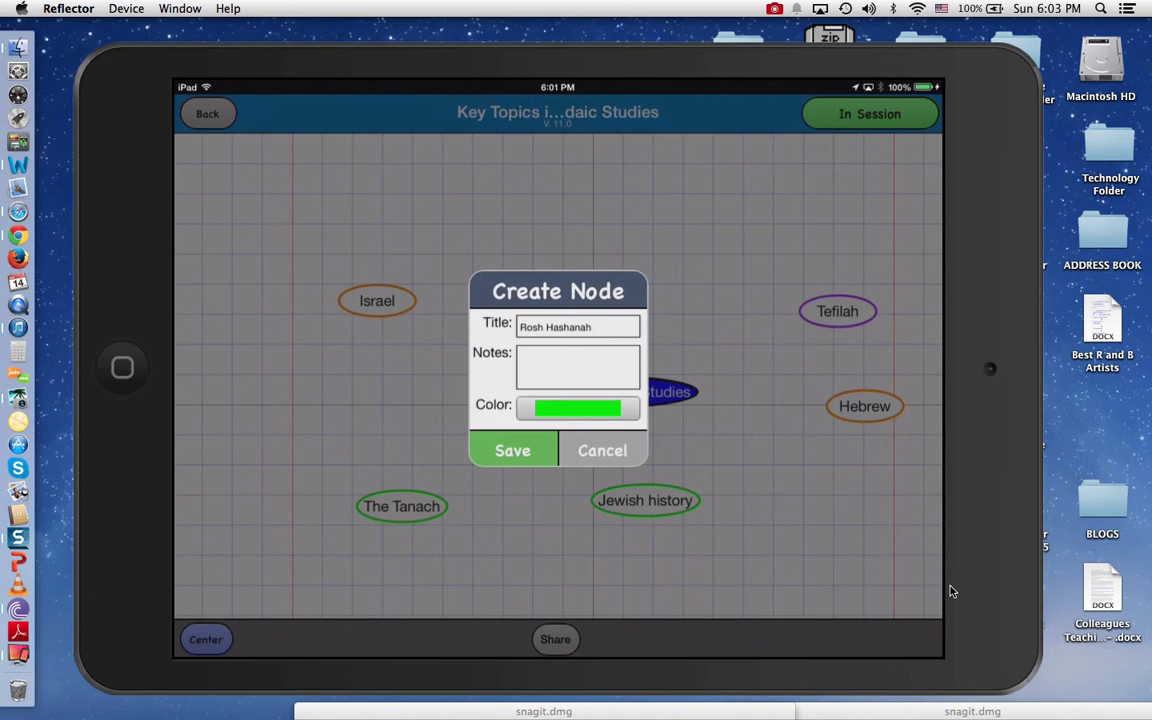
pyautogui.click(512, 450)
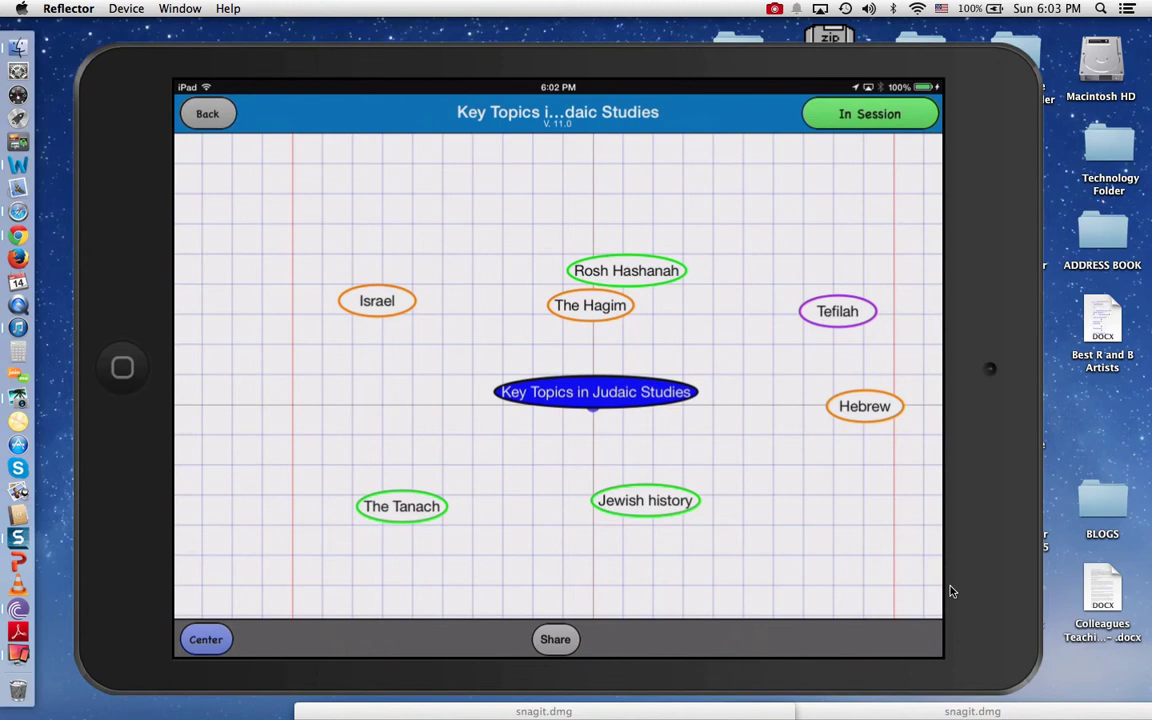
# Step: Reopen The Hagim's details and close them without changes
pyautogui.doubleClick(626, 270)
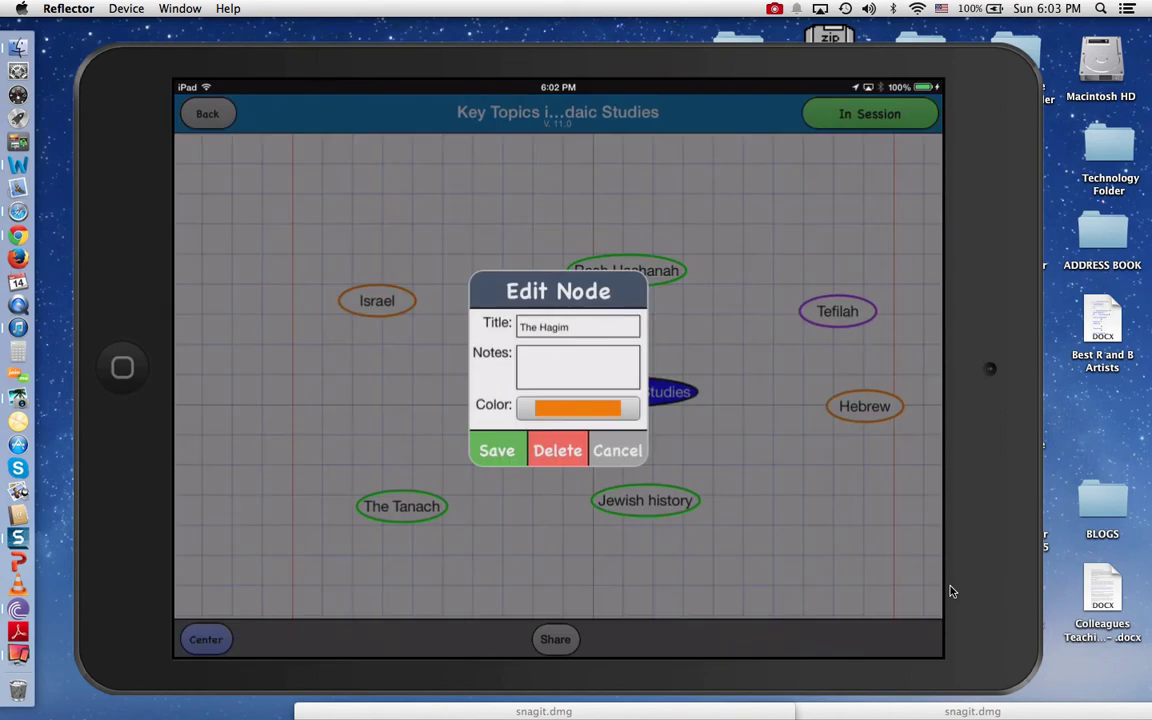
pyautogui.click(496, 450)
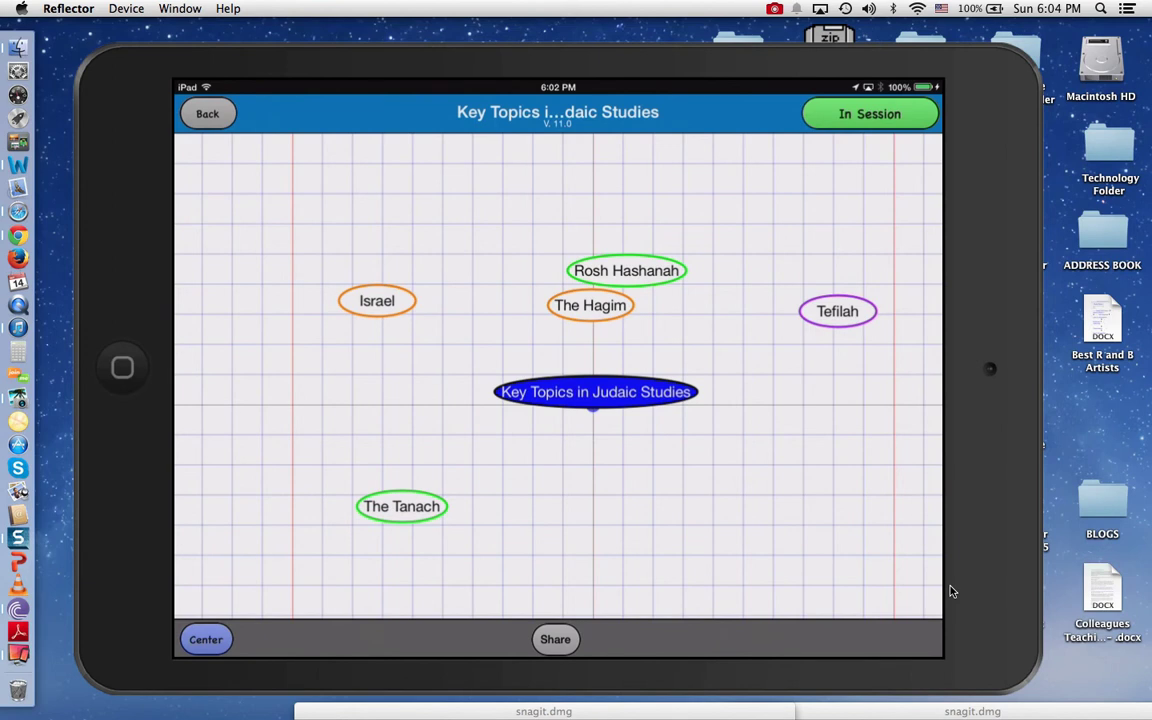
pyautogui.click(595, 391)
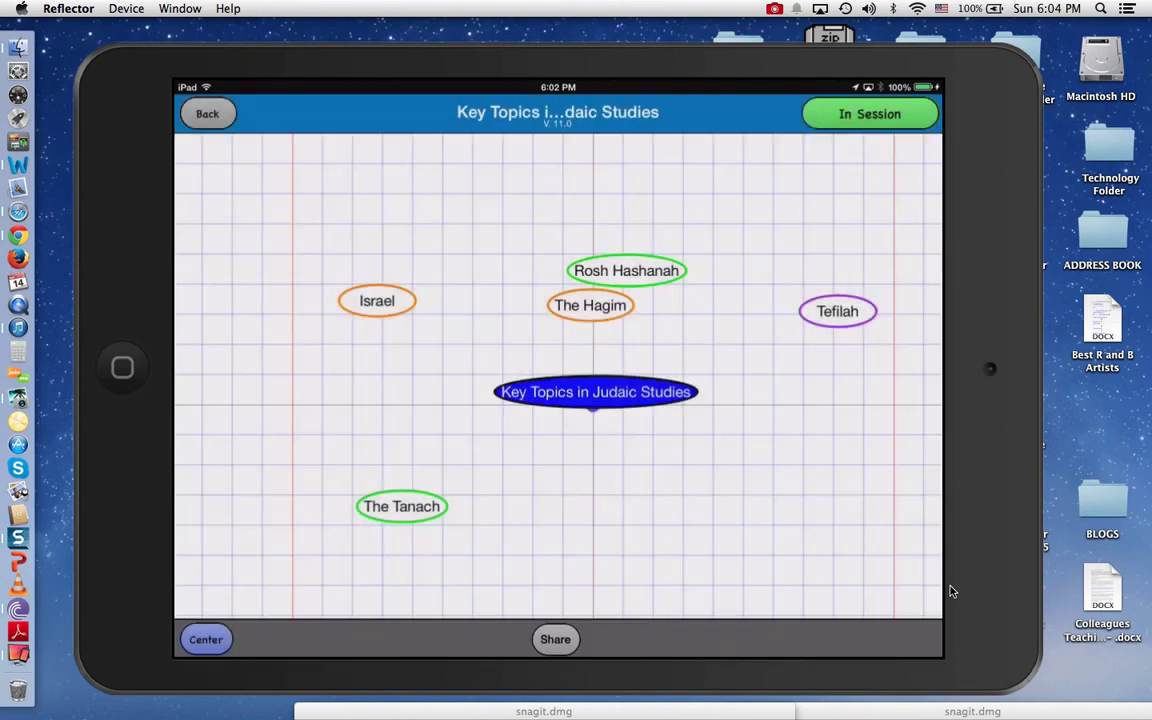
pyautogui.click(555, 639)
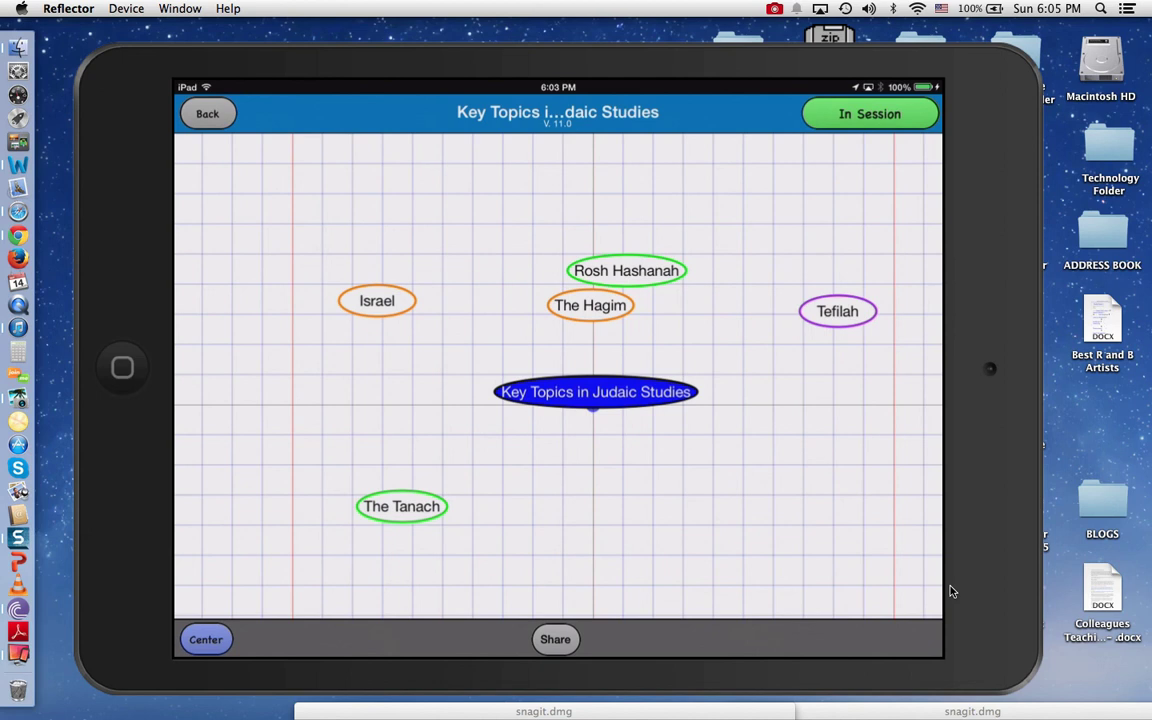
pyautogui.moveTo(982, 161)
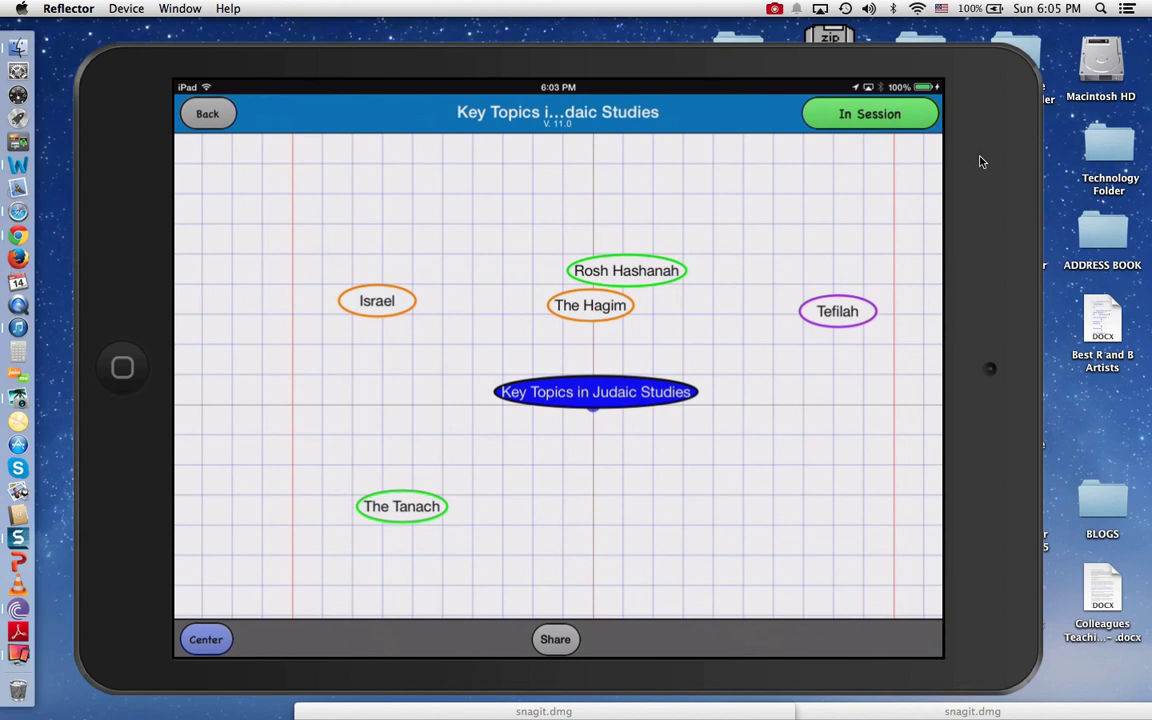
pyautogui.click(775, 9)
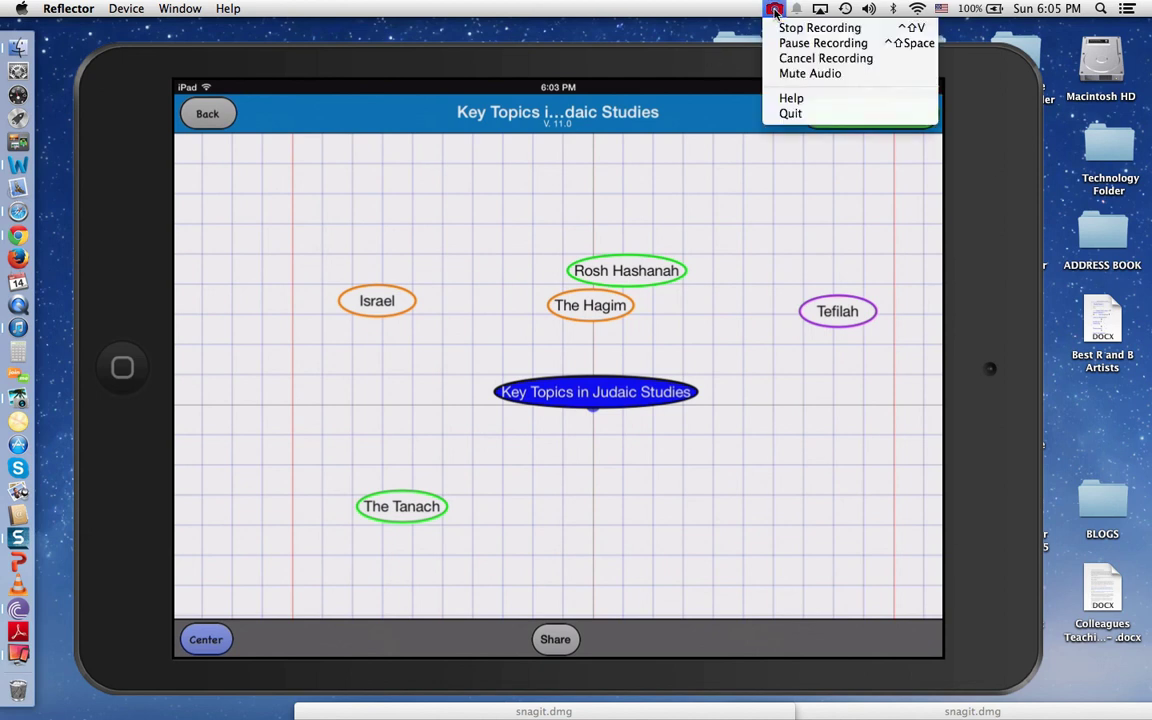